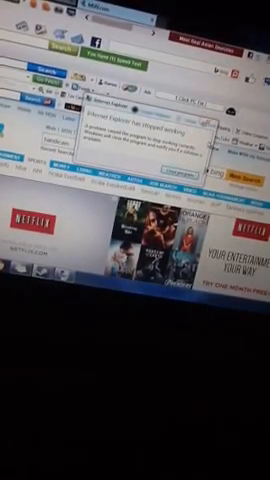
Close the 'Internet Explorer has stopped working' dialog, leaving the MSN page with 'bandicam' searched
click(184, 148)
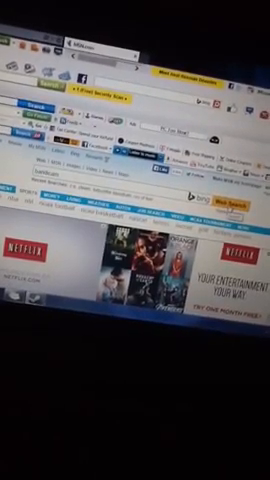